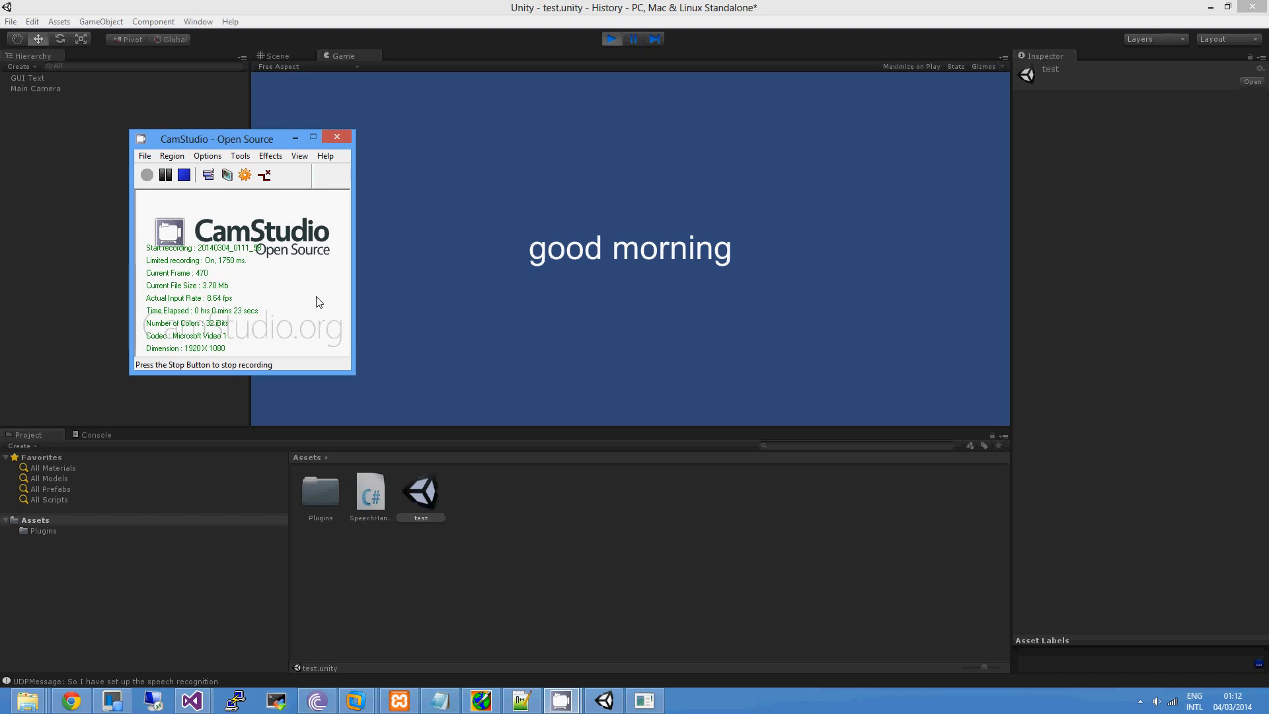
mouse_move(326, 316)
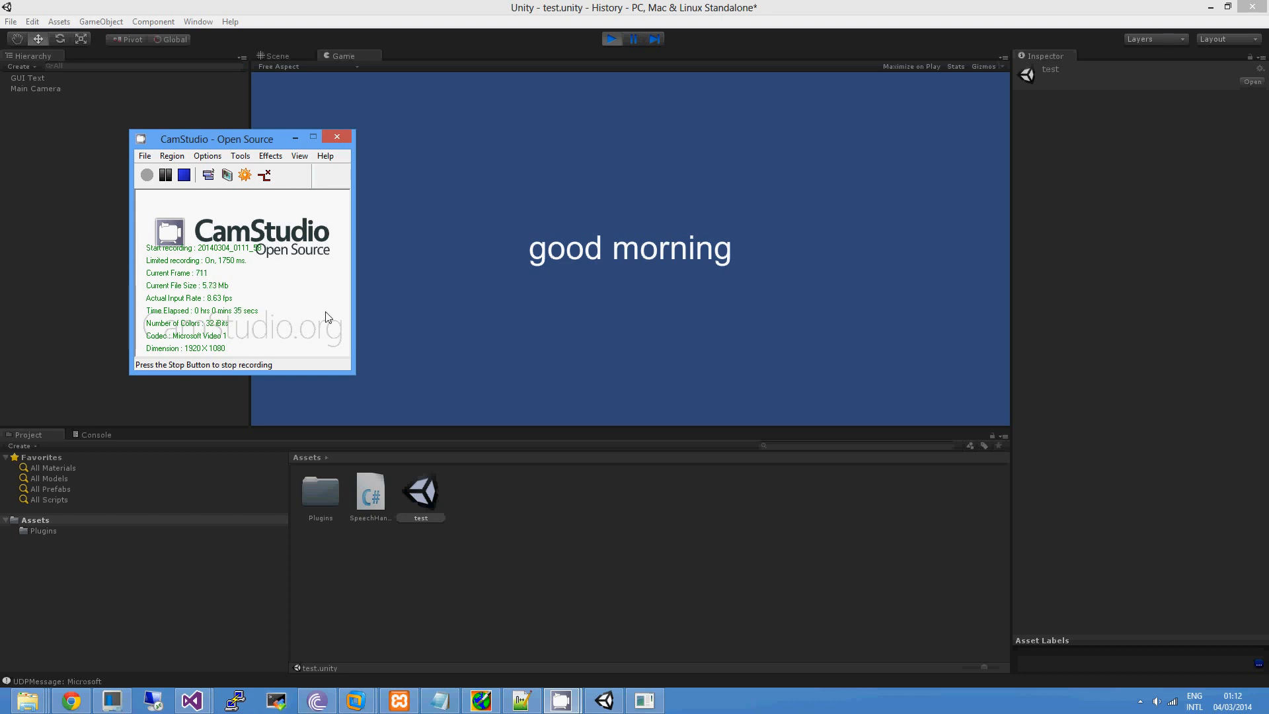
Step: Speak phrases in Play mode so the GUI text updates, ending with "saints" on screen
left_click(335, 136)
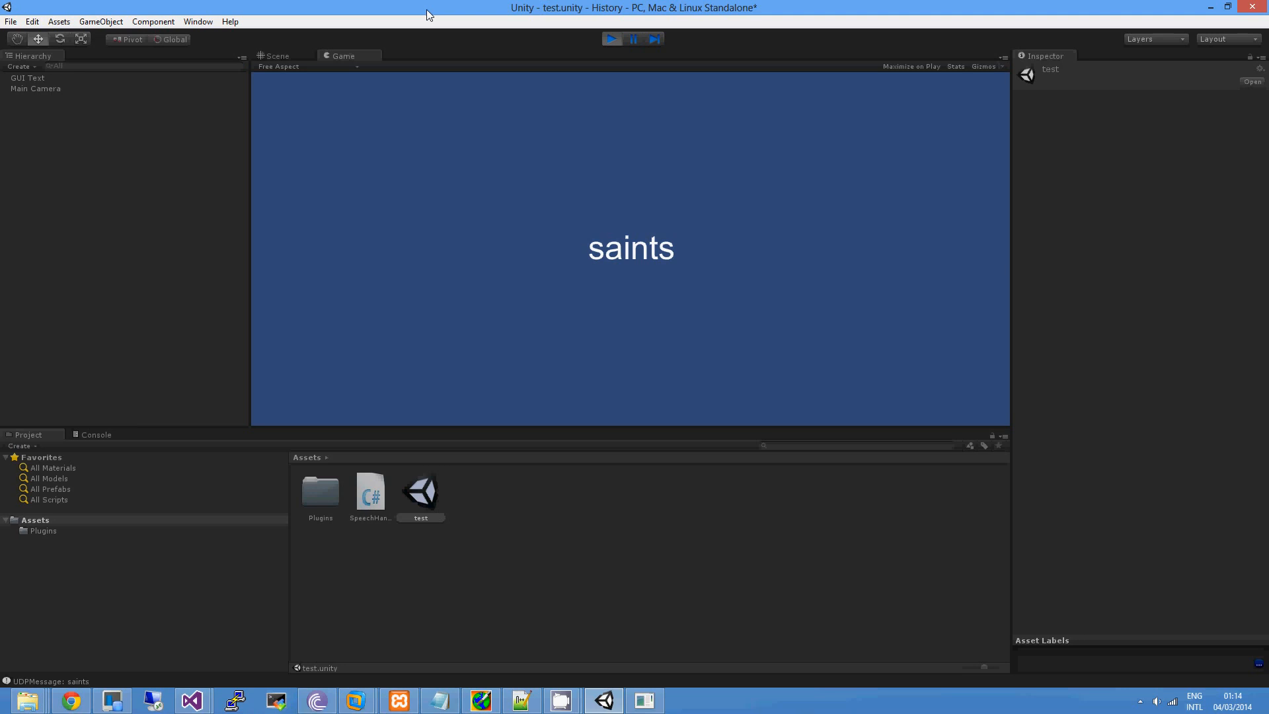
mouse_move(557, 571)
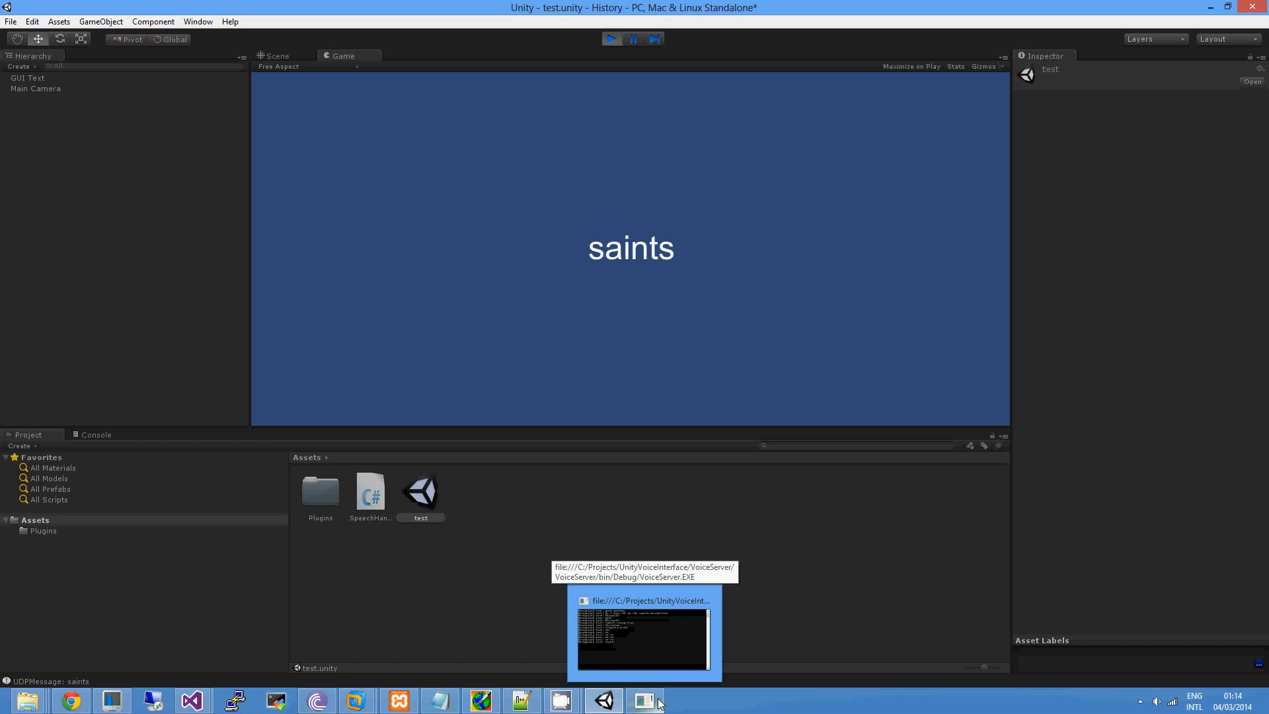
mouse_move(444, 562)
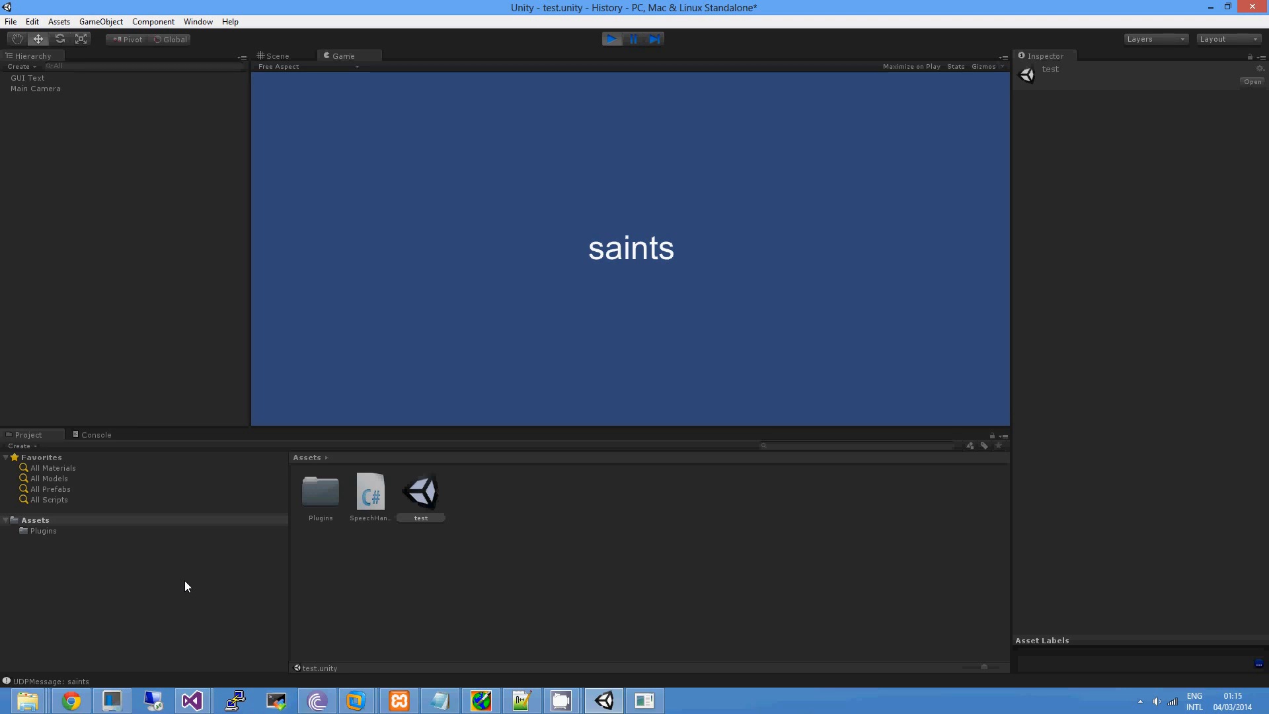
mouse_move(97, 439)
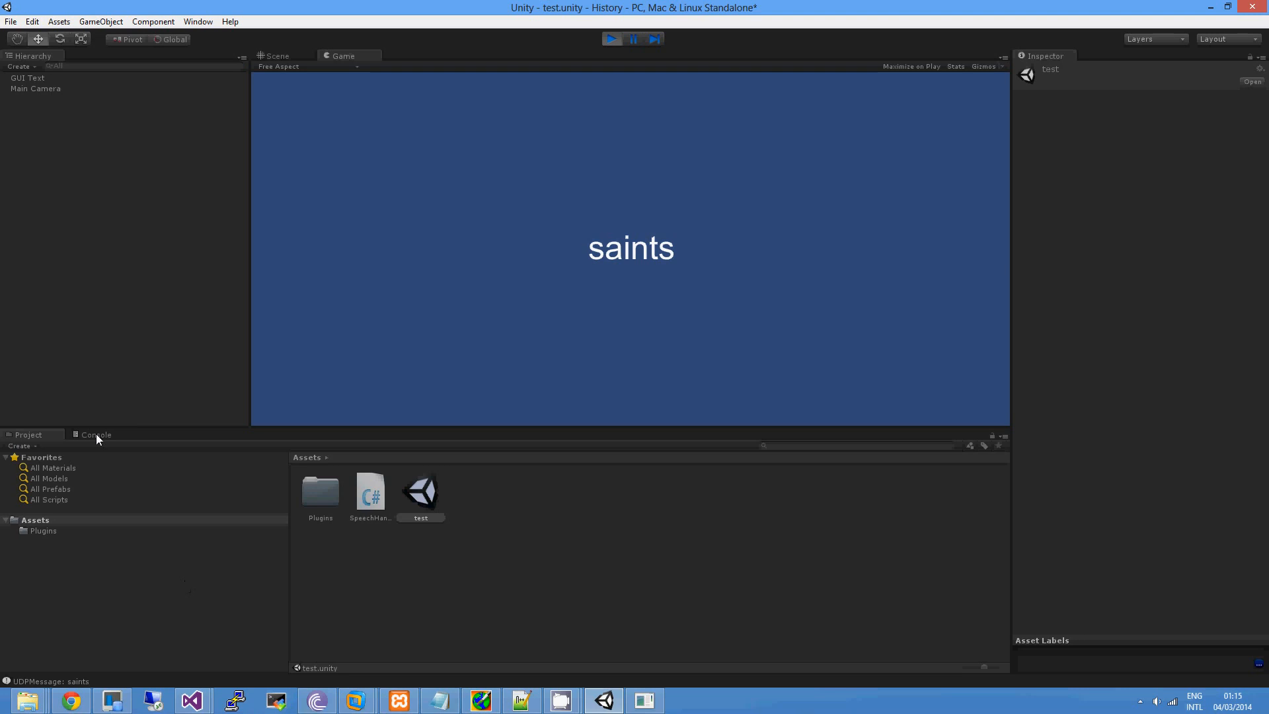
Step: Show the Console log of received UDPMessage entries, ending with "them and getting"
left_click(96, 435)
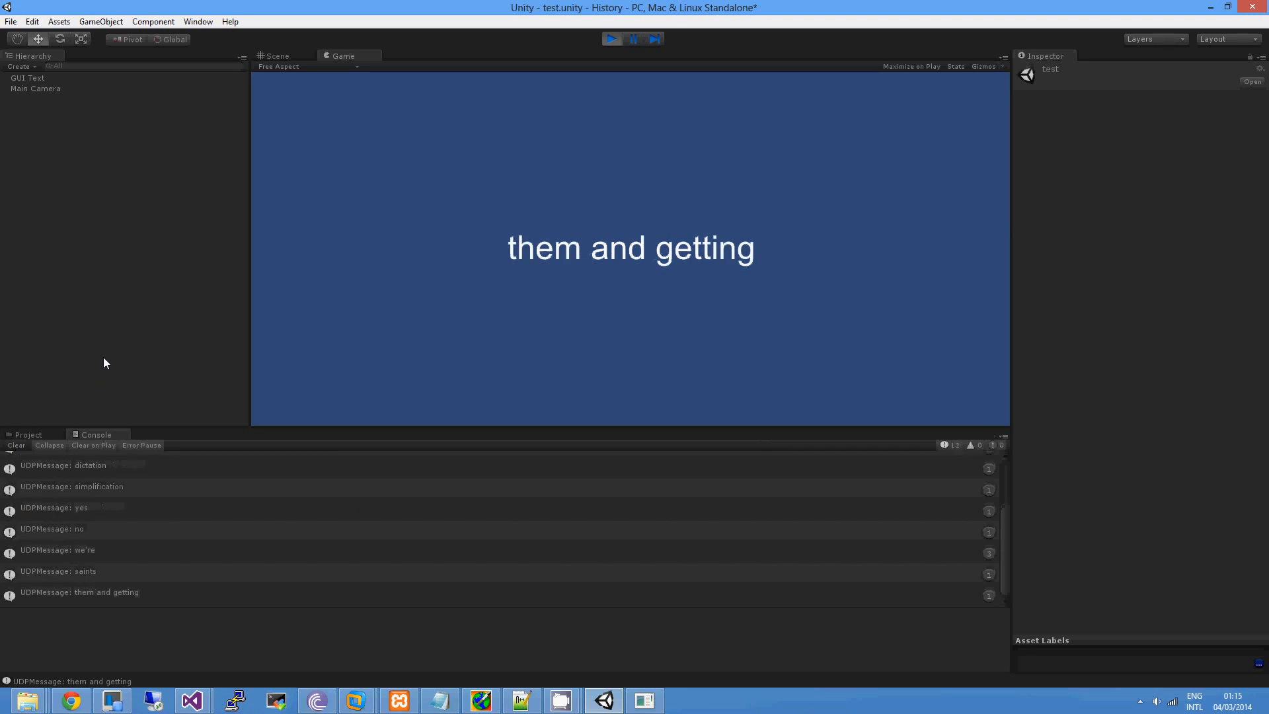